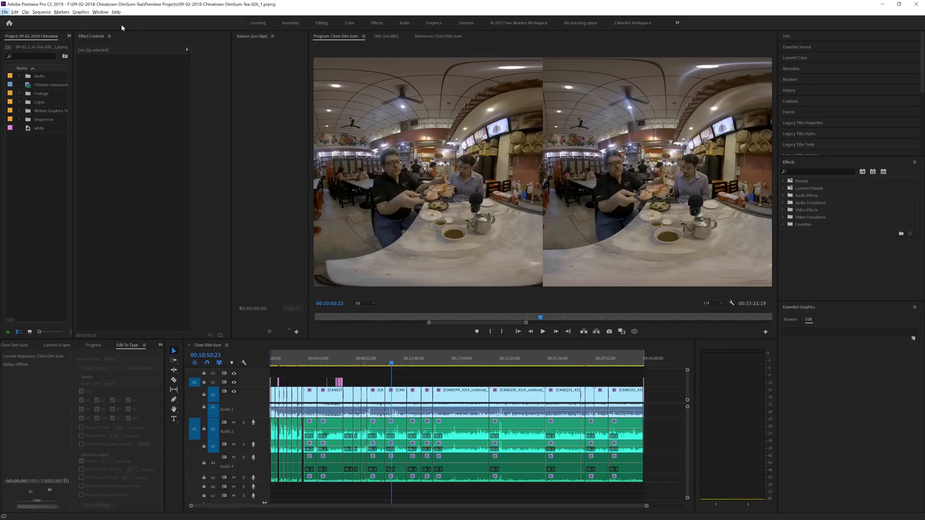
Open Export Settings for the Chen Dim Sum sequence via File > Export > Media
{"action": "left_click", "coordinate": [5, 11]}
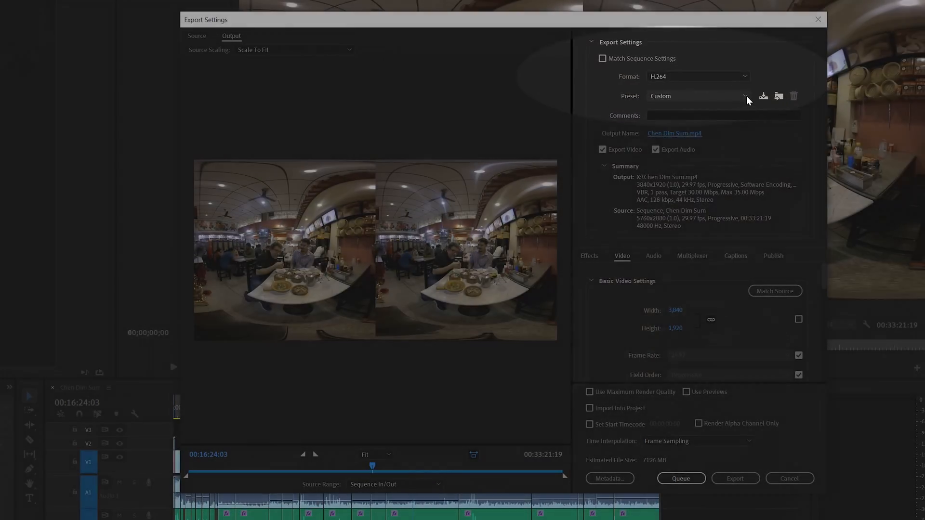
Review the VR presets in the Preset list, keeping the Custom H.264 preset
{"action": "left_click", "coordinate": [745, 97]}
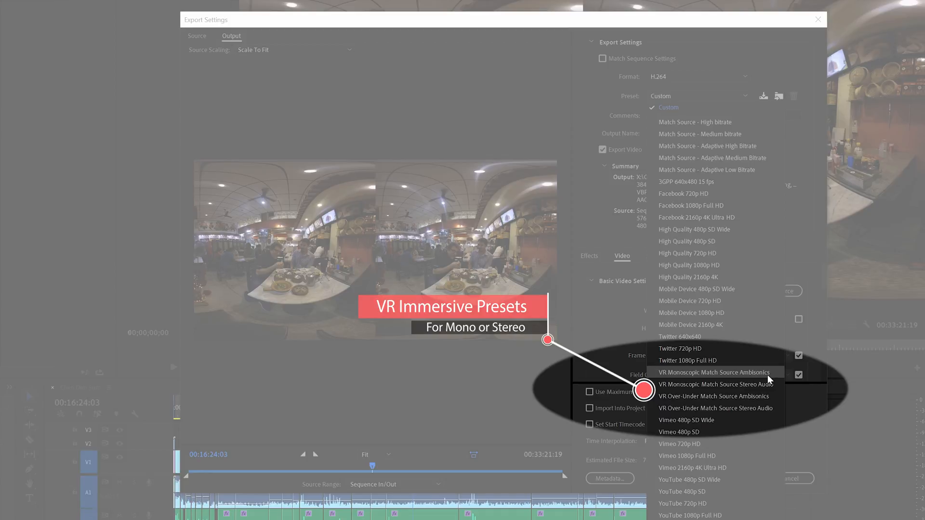
{"action": "mouse_move", "coordinate": [767, 396]}
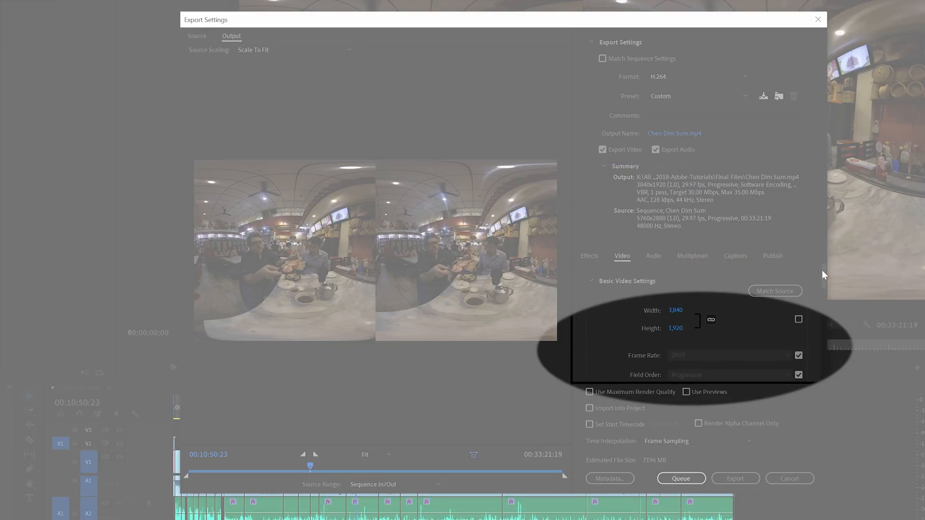
Scroll the Video settings down to the VR Video section
{"action": "scroll", "scroll_direction": "down", "scroll_amount": 3}
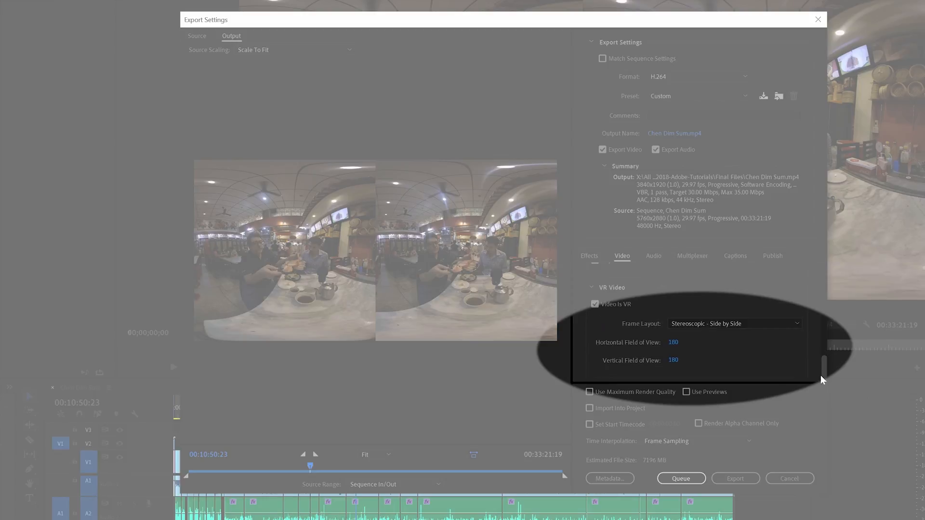
{"action": "mouse_move", "coordinate": [697, 348]}
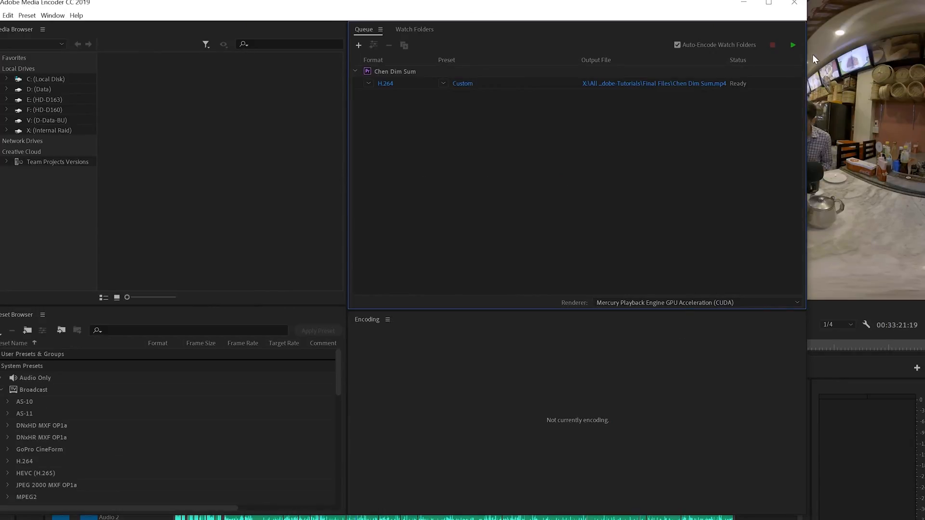
{"action": "mouse_move", "coordinate": [793, 44]}
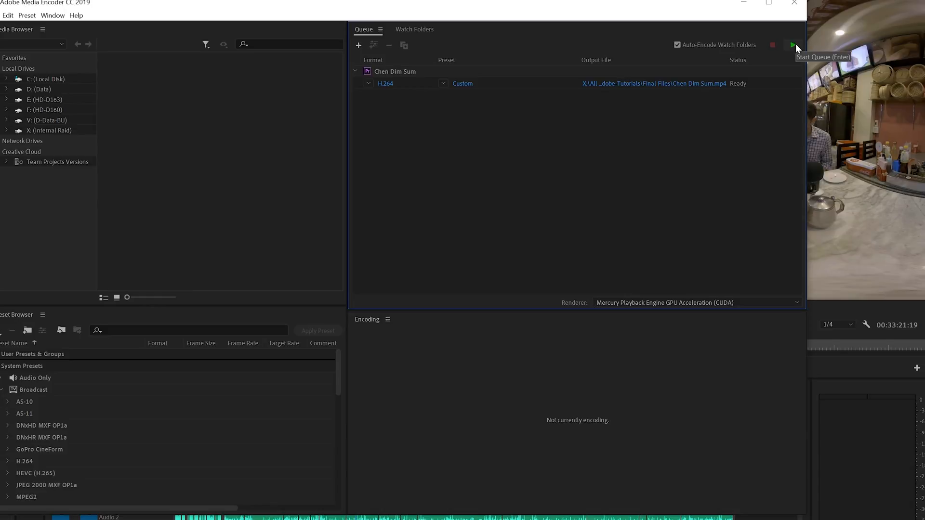
Start the Media Encoder queue to encode the Chen Dim Sum H.264 job
{"action": "left_click", "coordinate": [793, 45]}
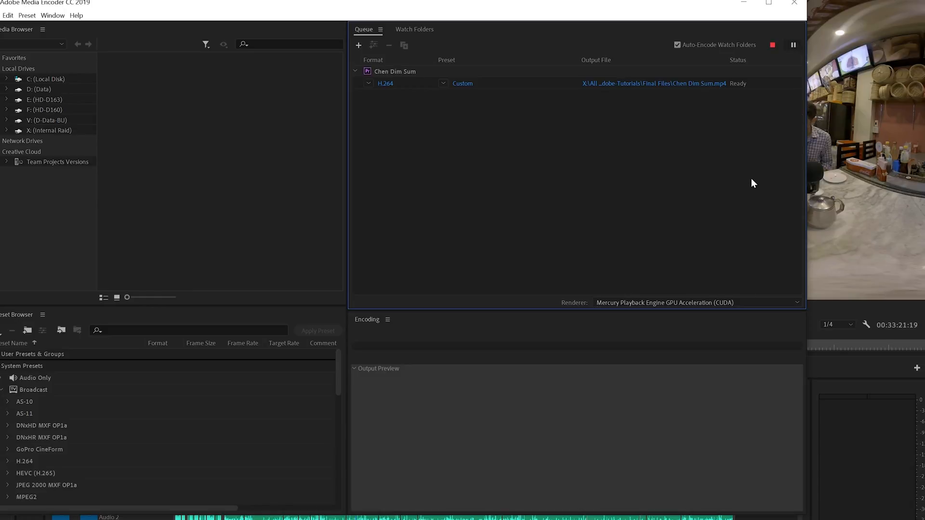